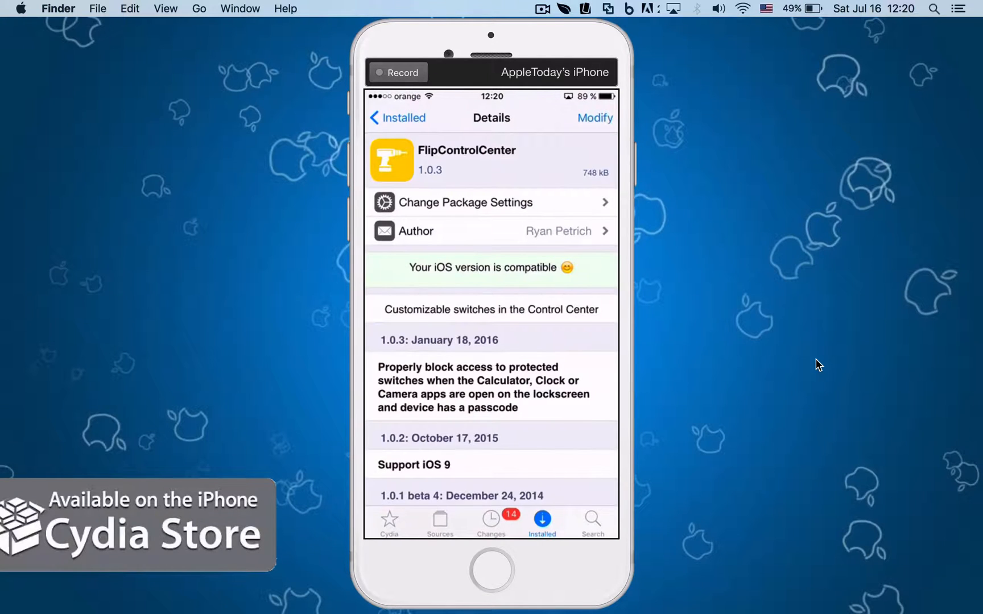
Swipe up from the home screen to bring up Control Center's toggle row.
scroll("down", 3)
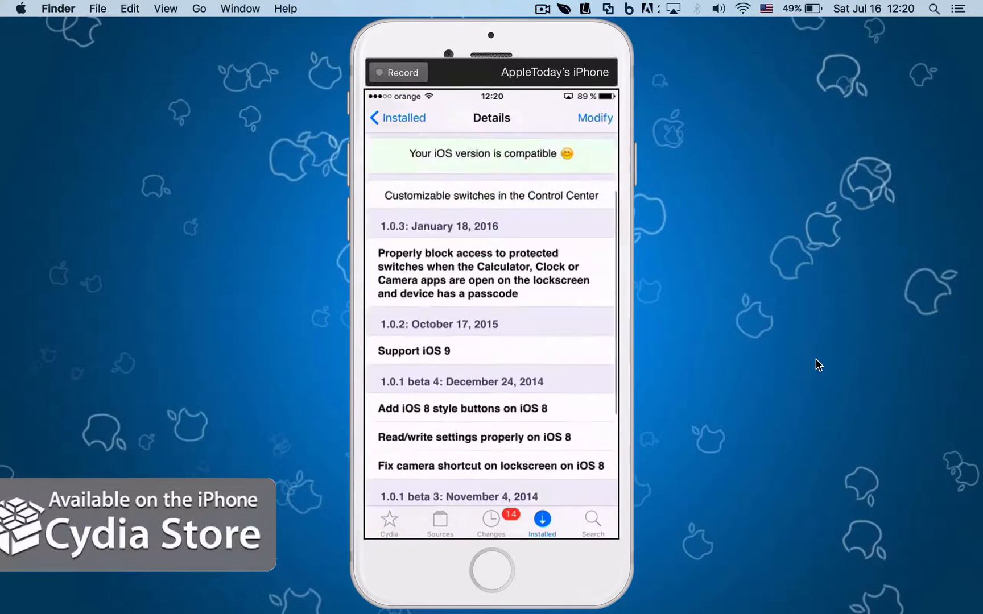
scroll("down", 3)
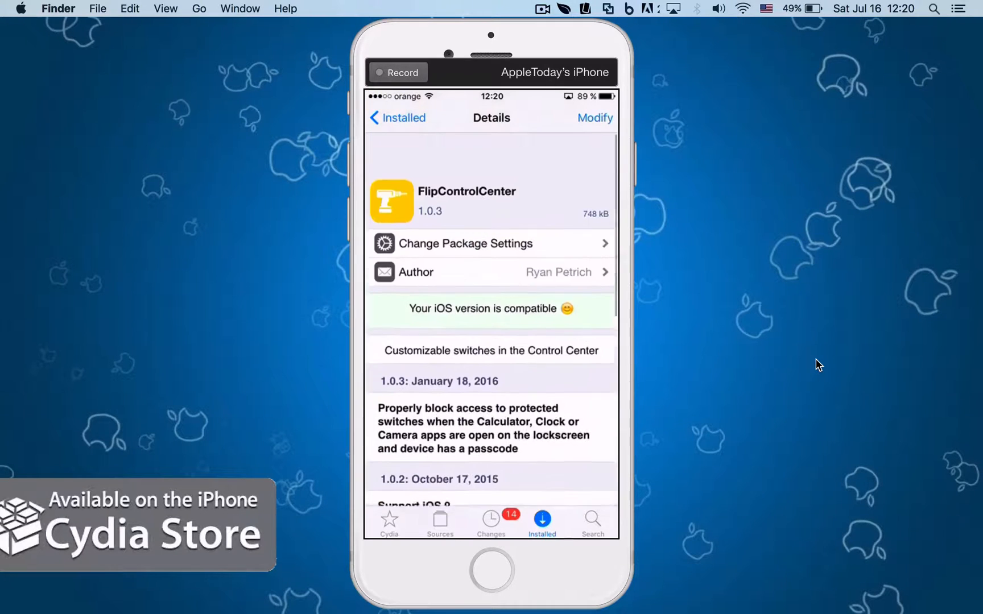
scroll("down", 3)
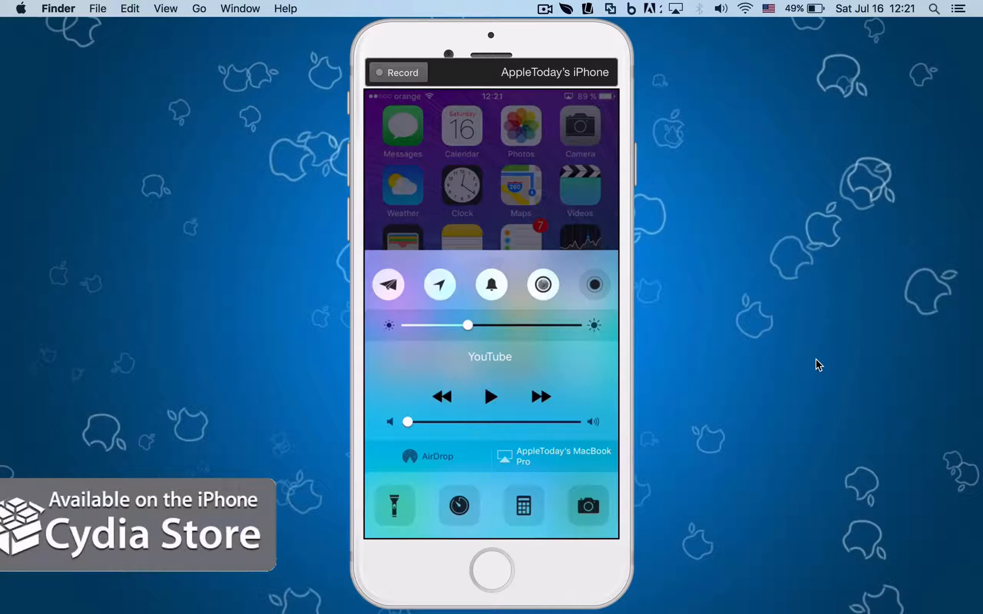
Flip the toggle row to the second page showing VPN, LTE and Low Power.
left_click(440, 285)
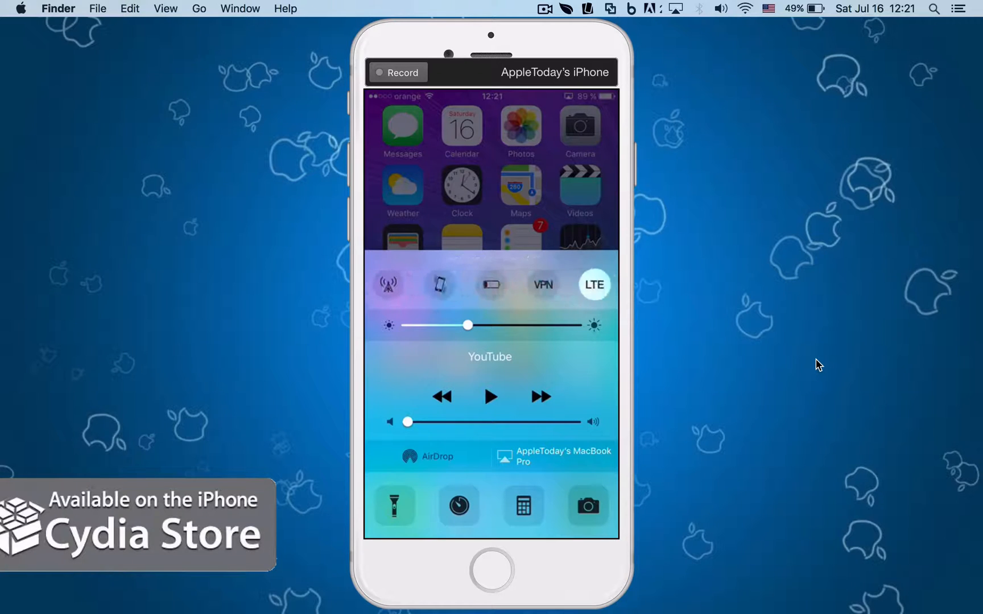
left_click(388, 285)
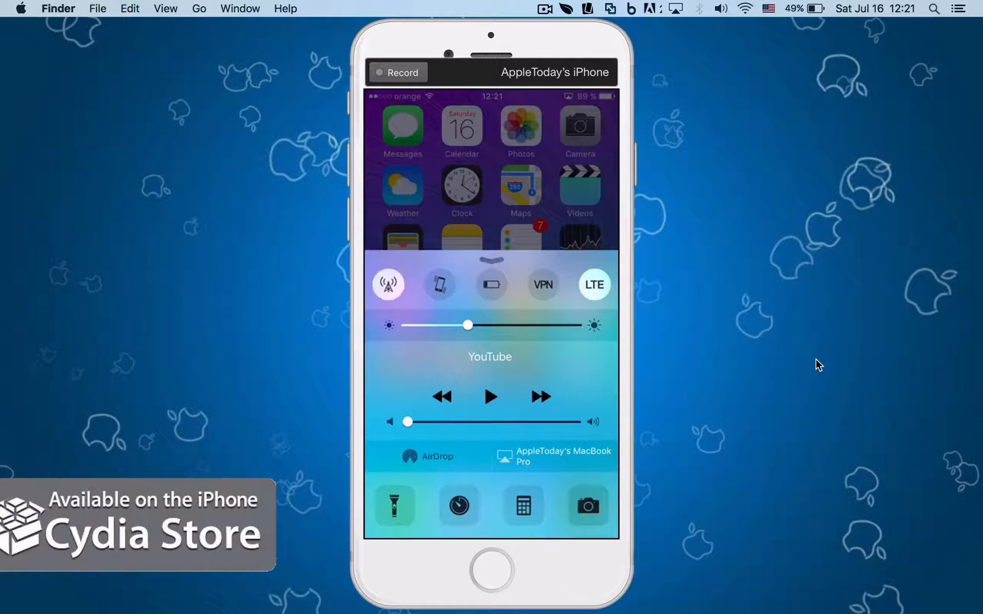
left_click(388, 284)
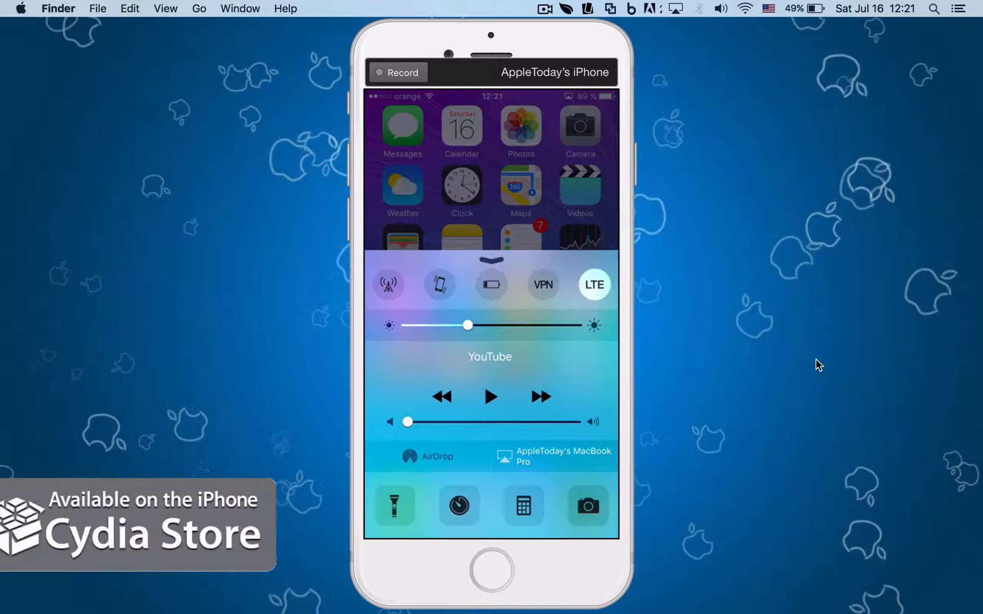
Toggle Low Power mode on and off twice, ending with it off.
left_click(491, 284)
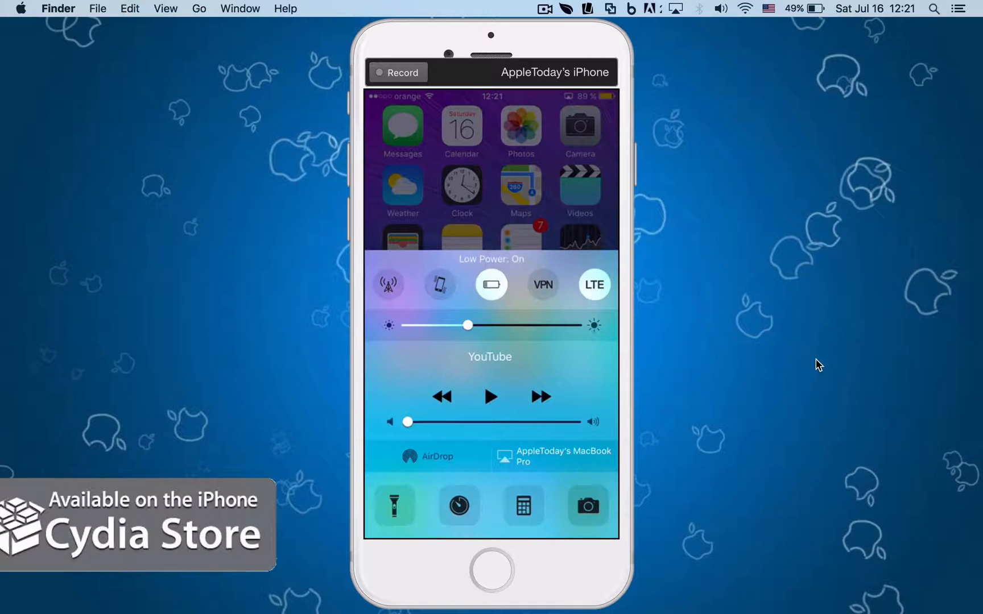
left_click(490, 285)
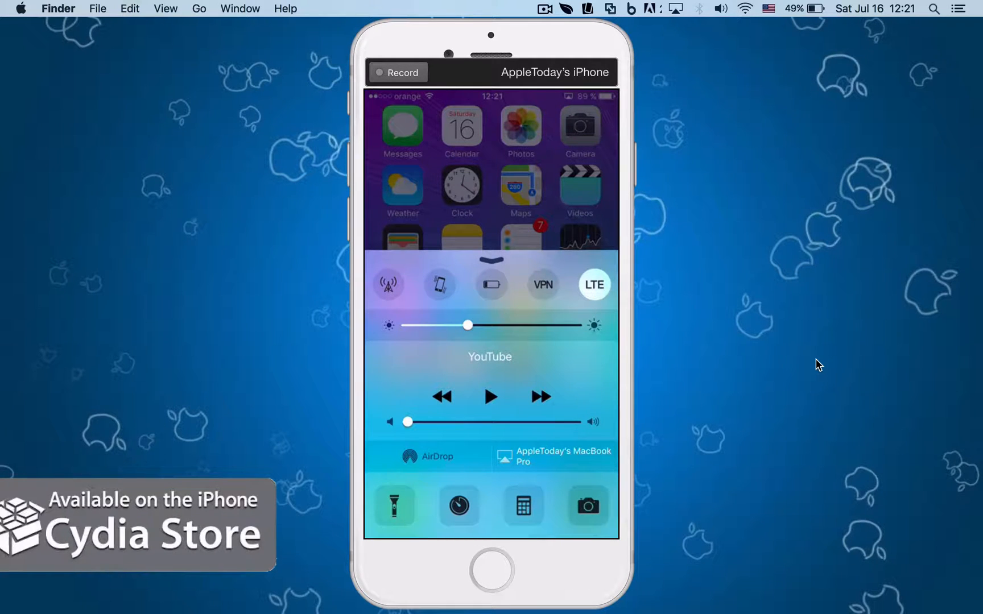
left_click(491, 284)
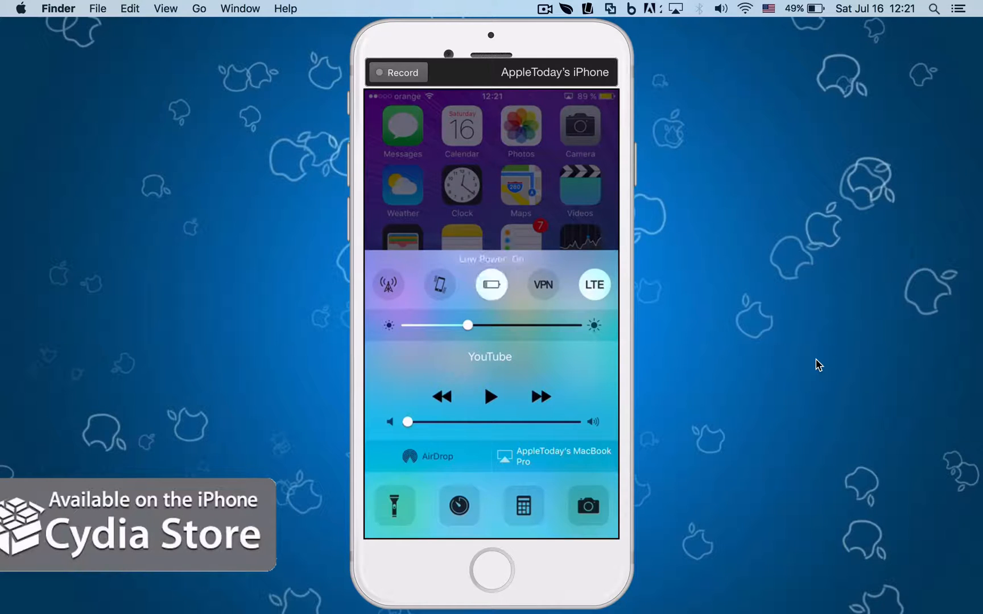
left_click(491, 285)
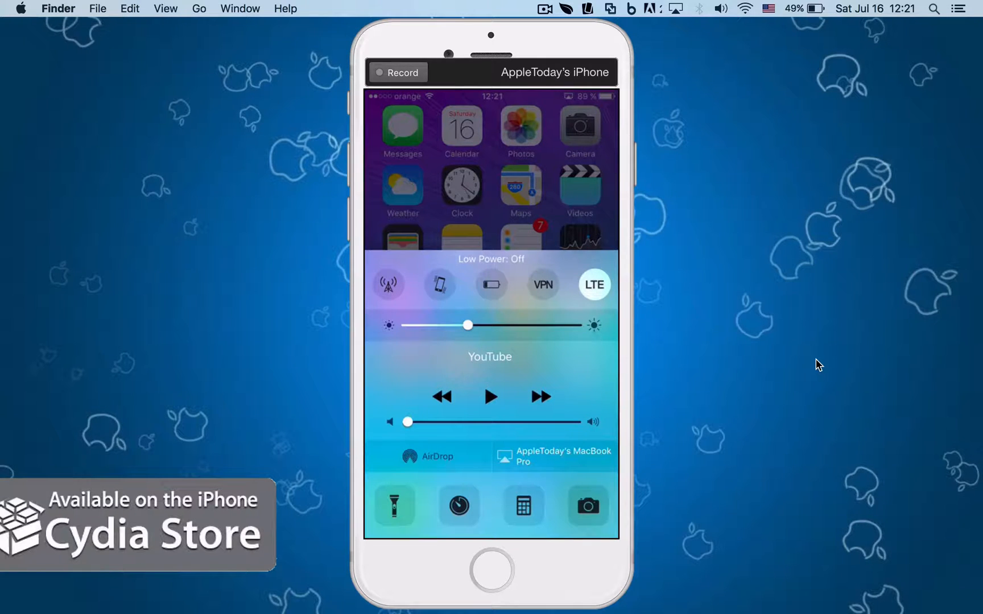